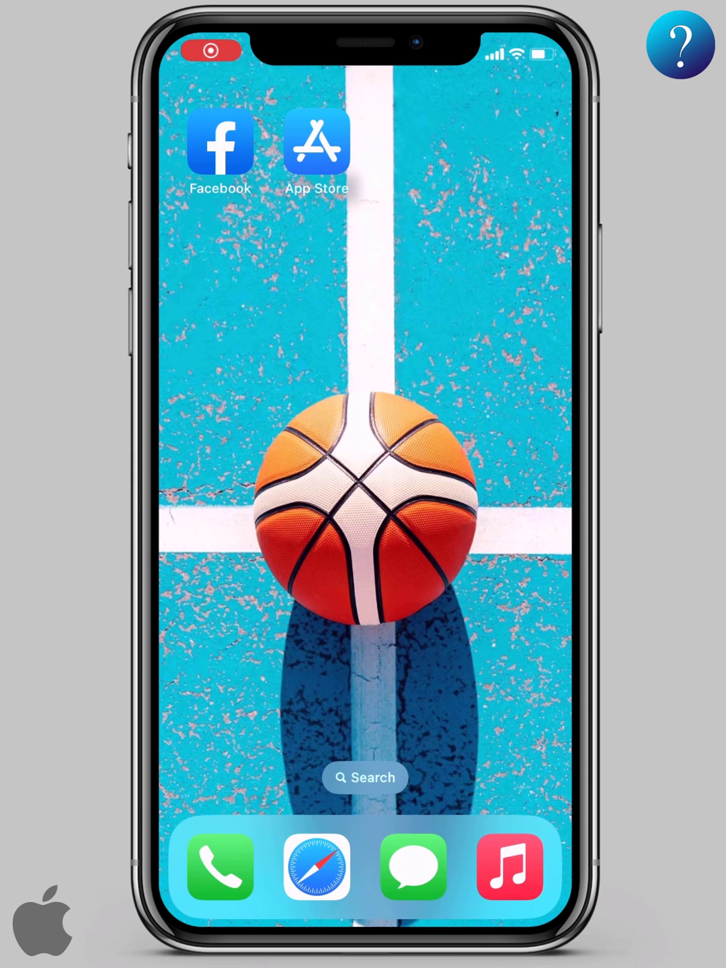
# Launch the App Store from the home screen, landing on its Search page.
pyautogui.click(317, 141)
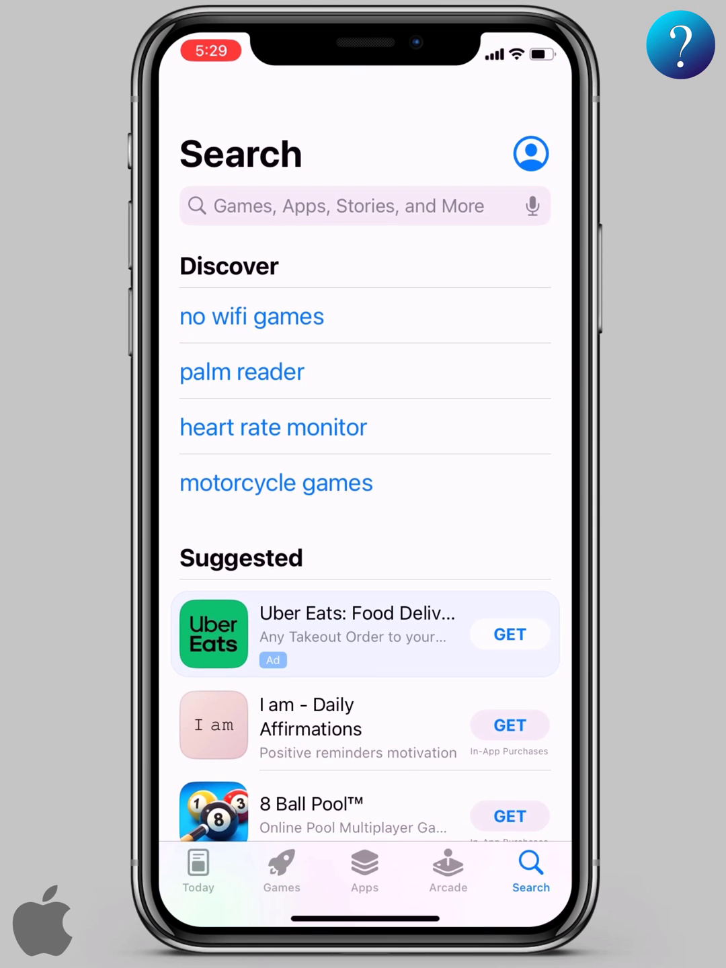
# Search the App Store for "dezor" and select the Dezor result.
pyautogui.click(350, 206)
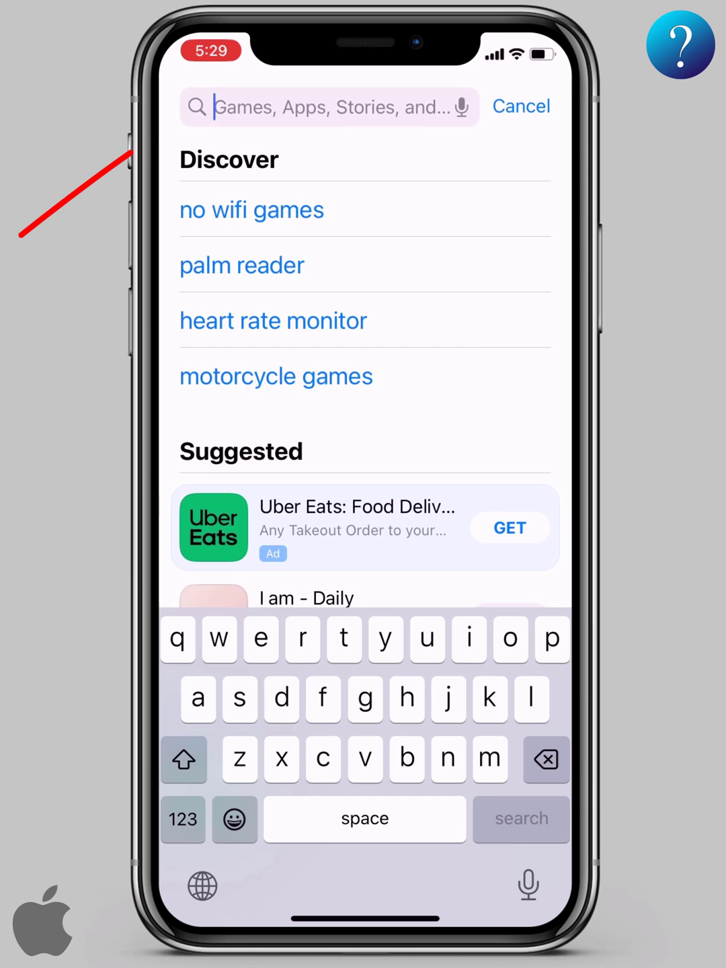
pyautogui.write('dezor')
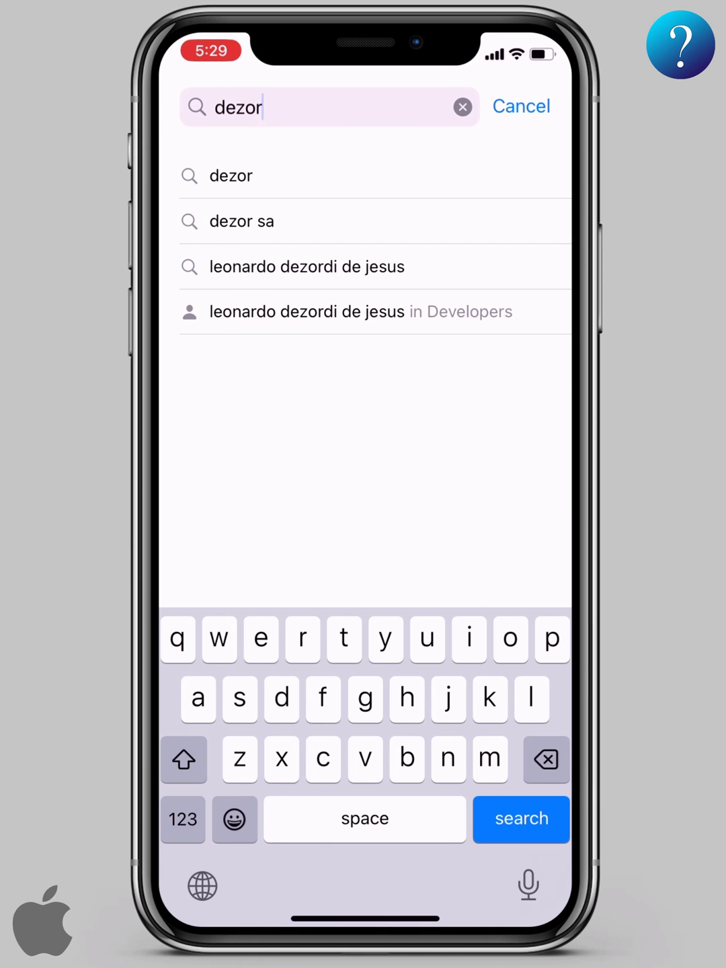
pyautogui.click(522, 819)
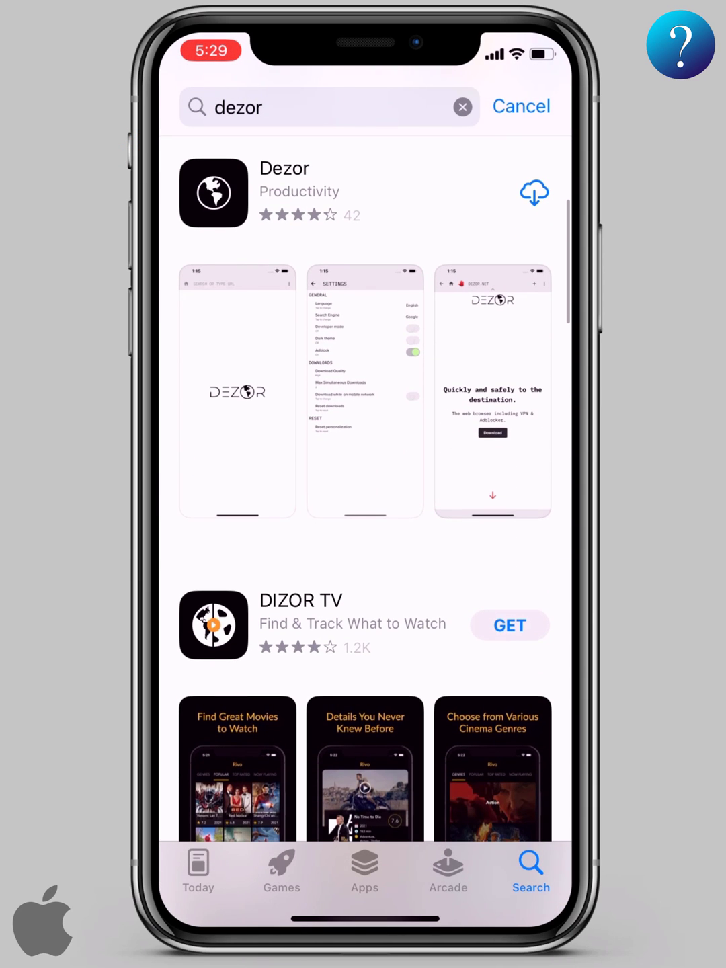
pyautogui.click(299, 194)
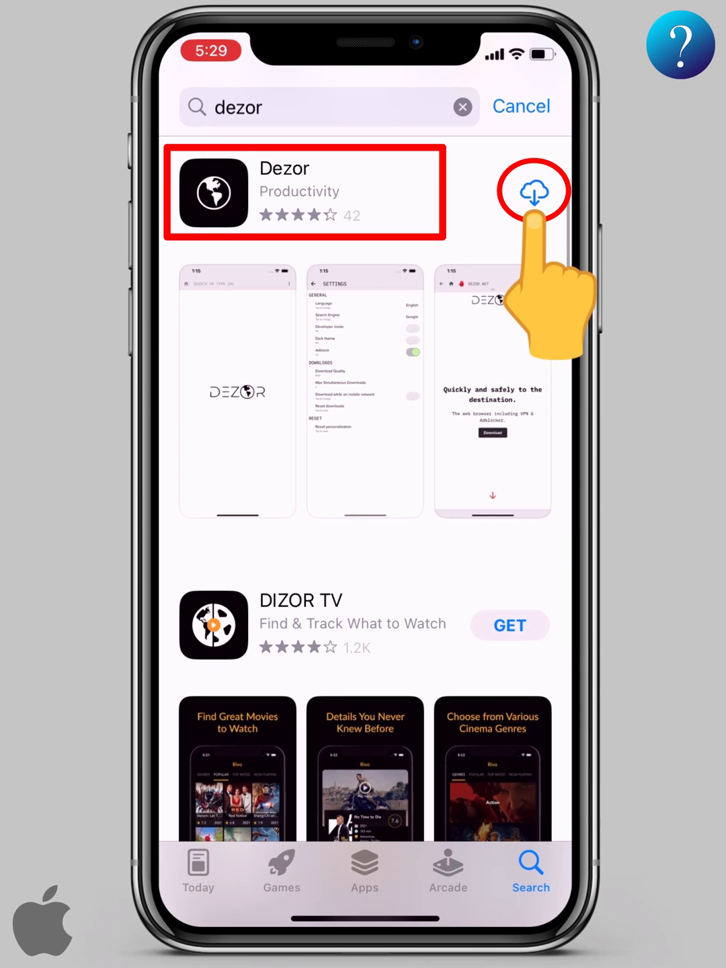
# Install the Dezor browser and launch it to its home page.
pyautogui.click(533, 188)
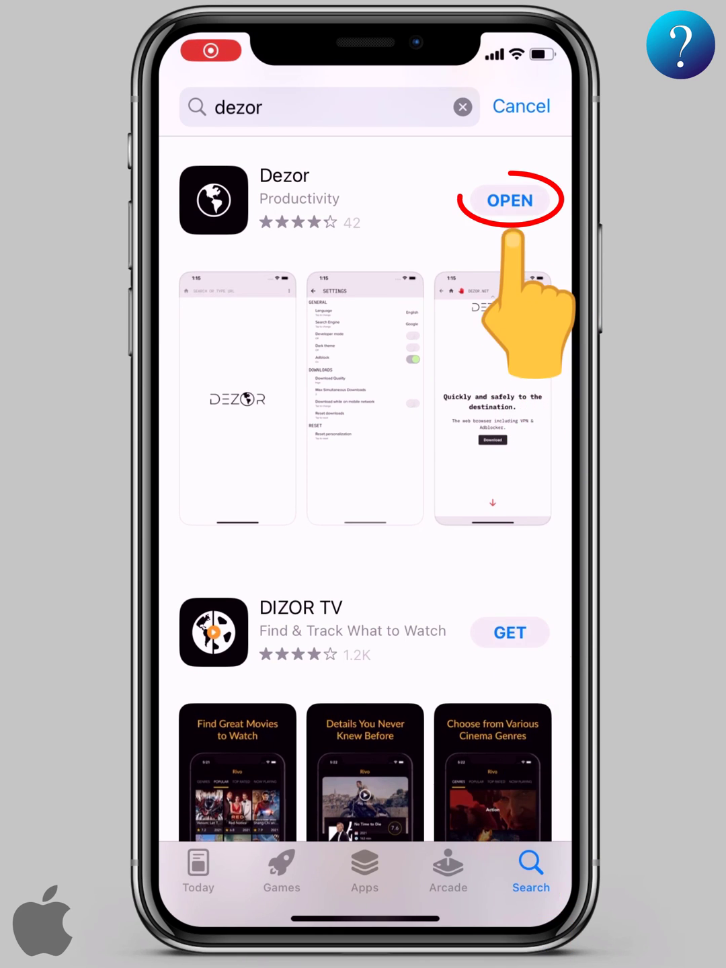
pyautogui.click(510, 200)
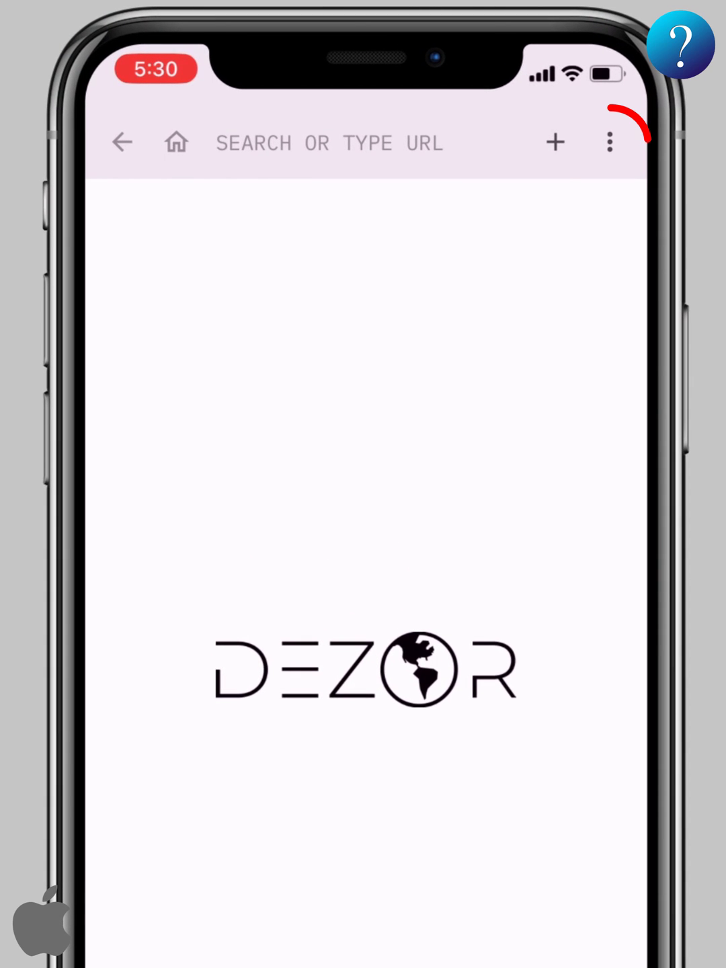
# Reach the Settings page via Dezor's three-dot main menu.
pyautogui.click(609, 143)
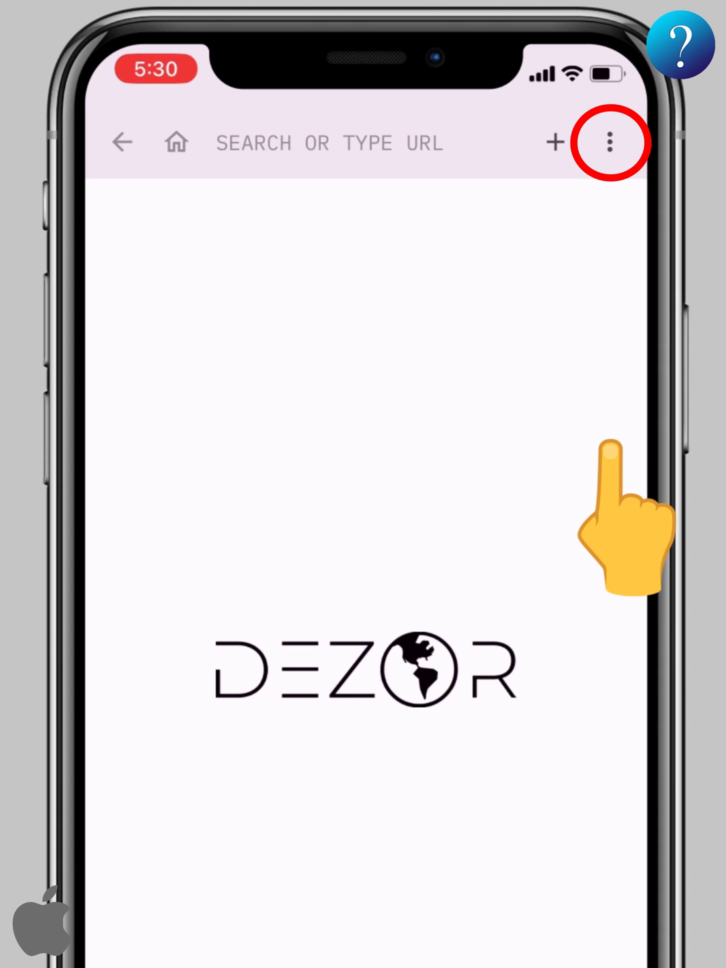
pyautogui.click(609, 142)
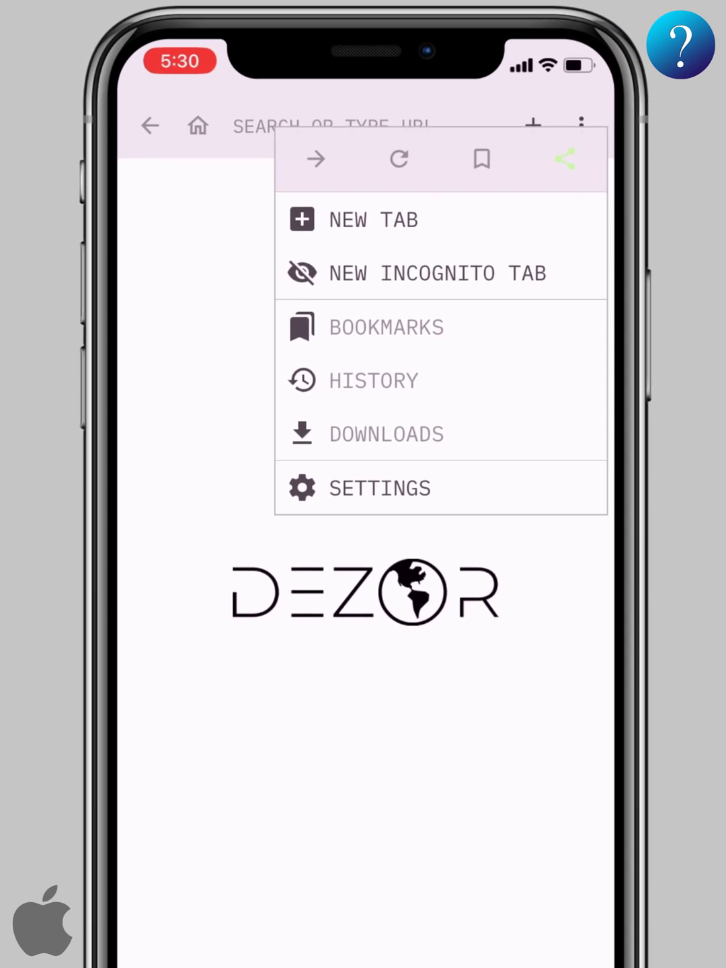
pyautogui.click(379, 488)
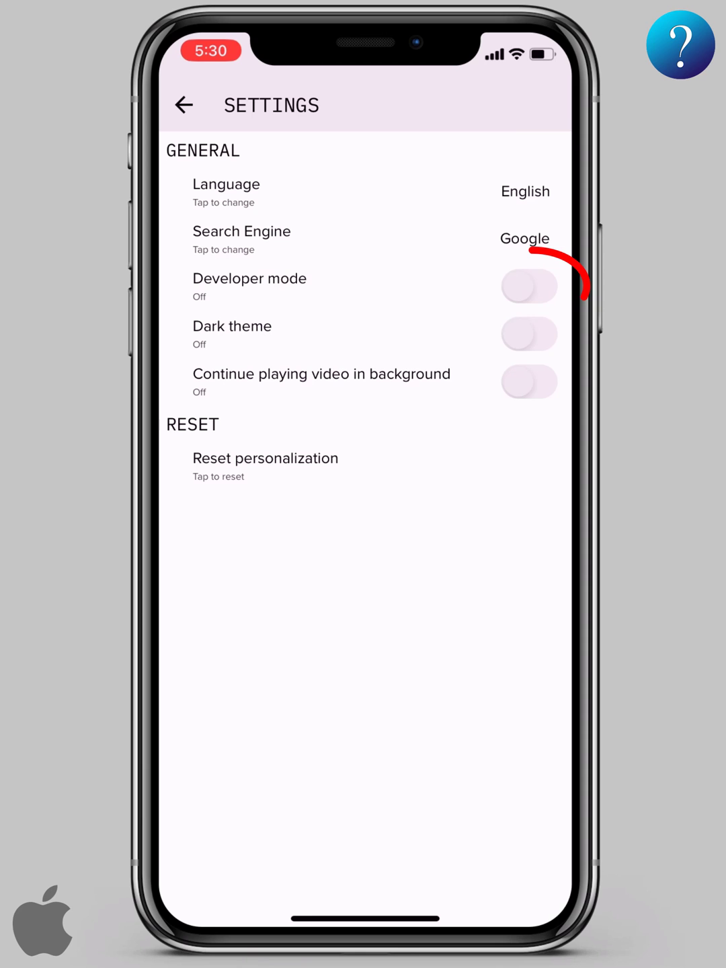
# Enable Developer mode and Continue playing video in background, then go back home.
pyautogui.click(530, 286)
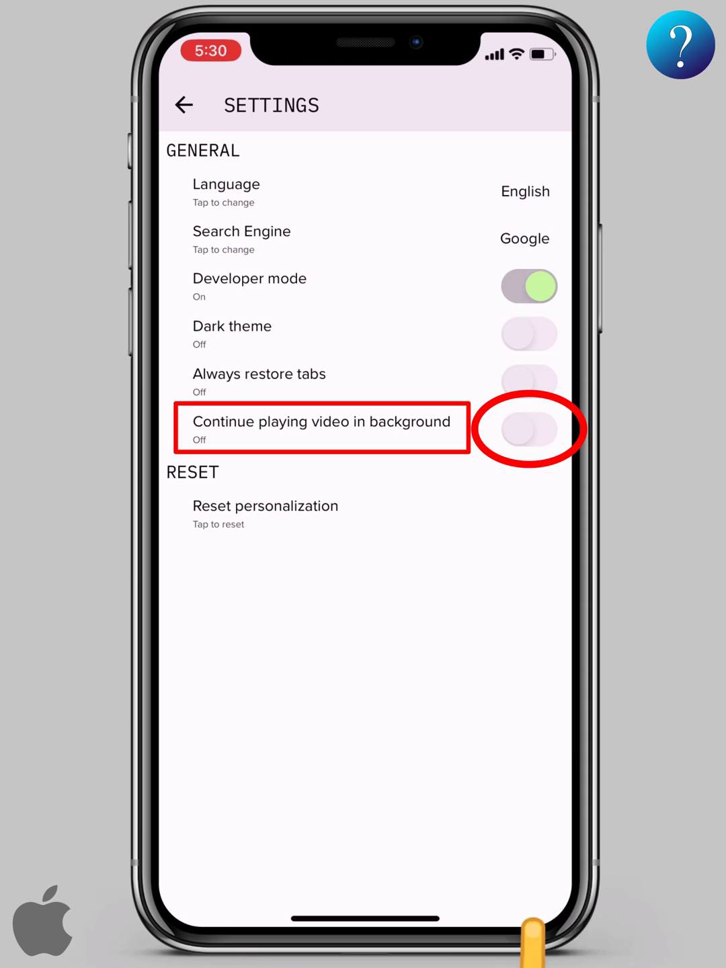
pyautogui.click(528, 430)
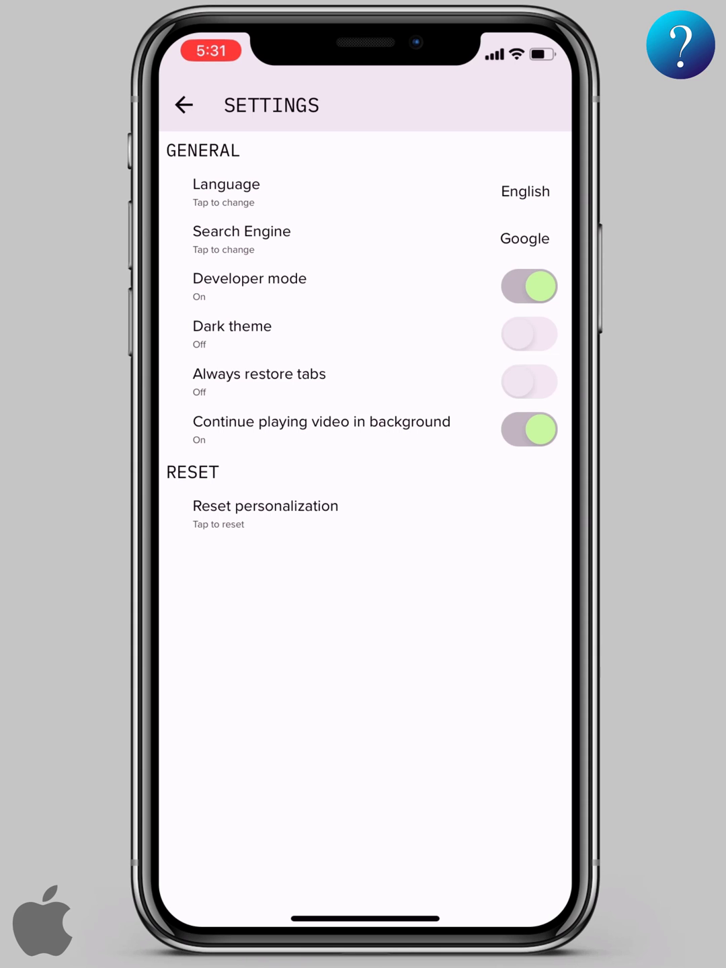
pyautogui.click(183, 105)
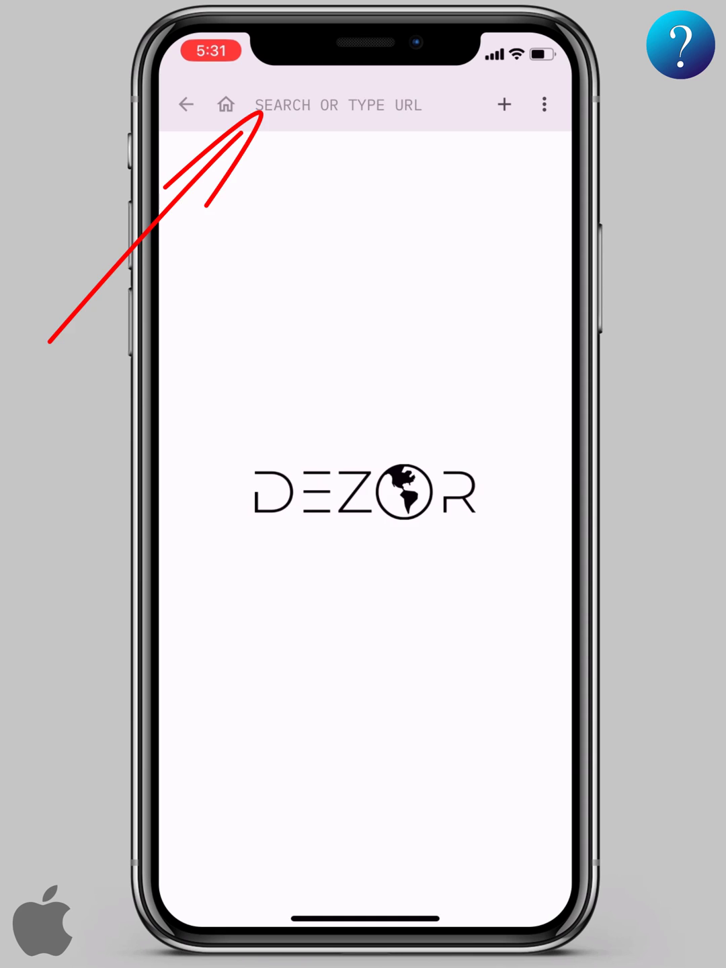
# Load kool.to and add the KOOL.TO Cluster add-on to the home page.
pyautogui.write('kool.to')
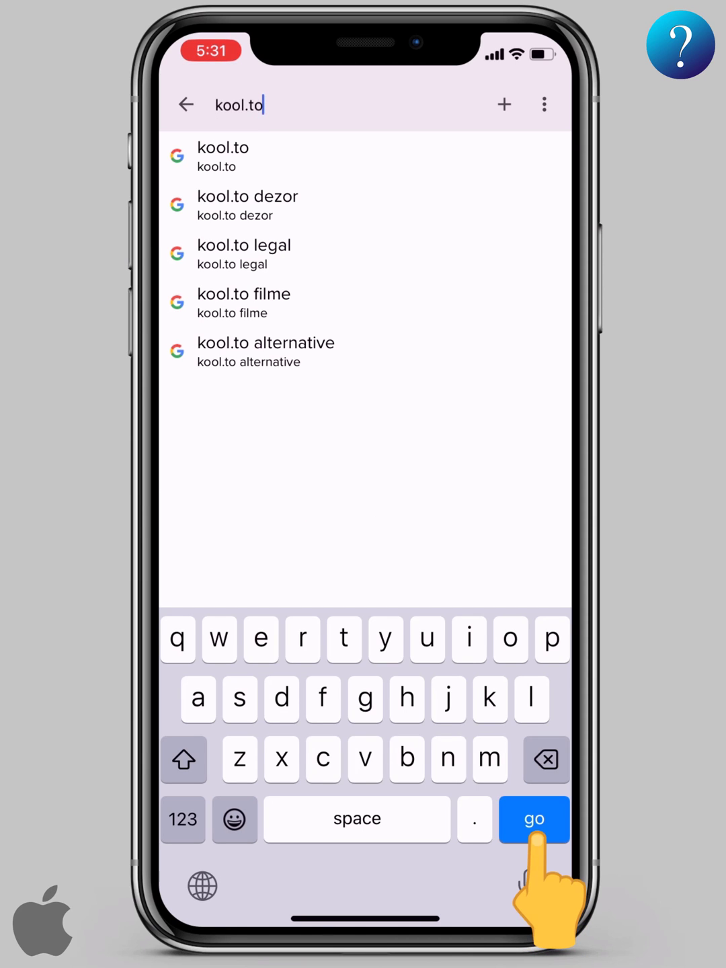
pyautogui.click(535, 820)
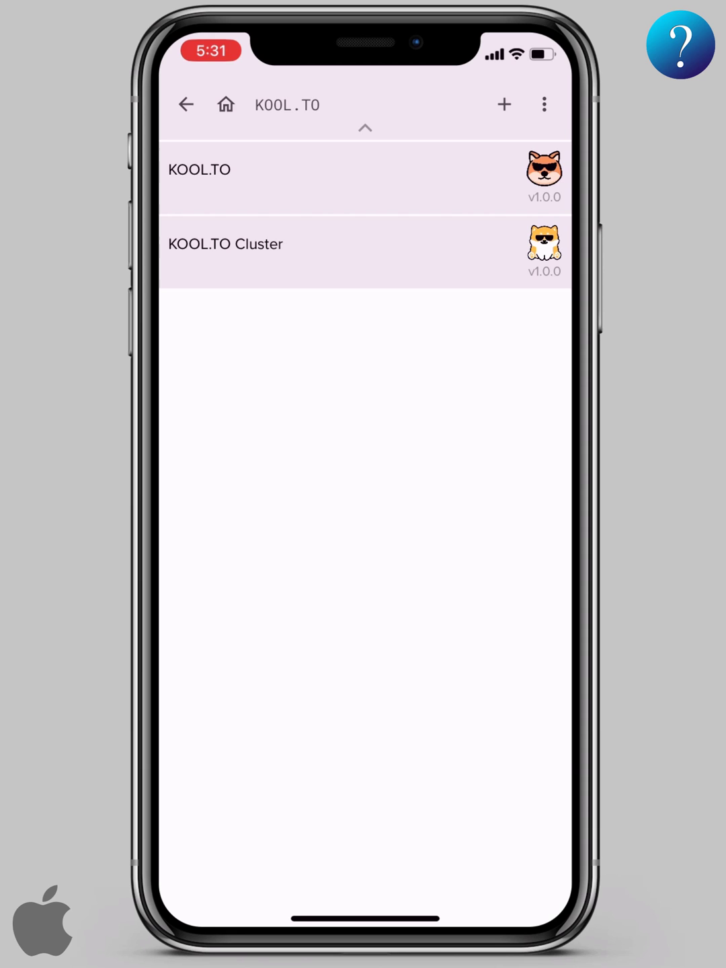
pyautogui.click(225, 244)
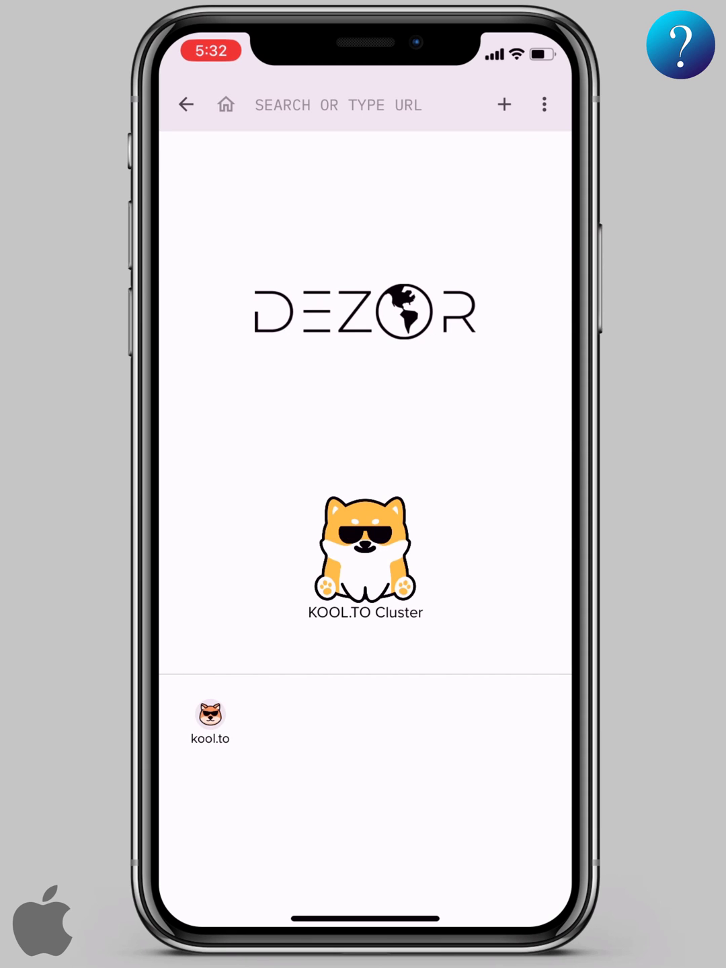